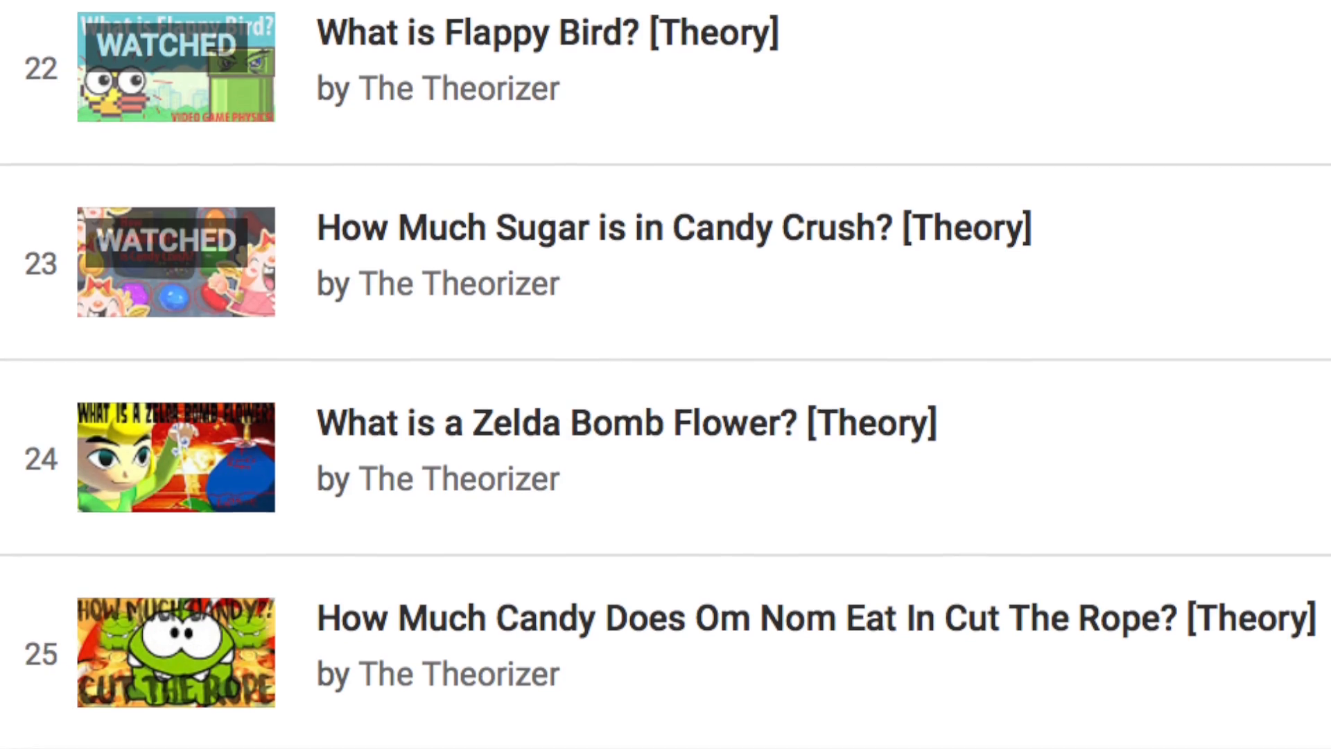
scroll("down", 3)
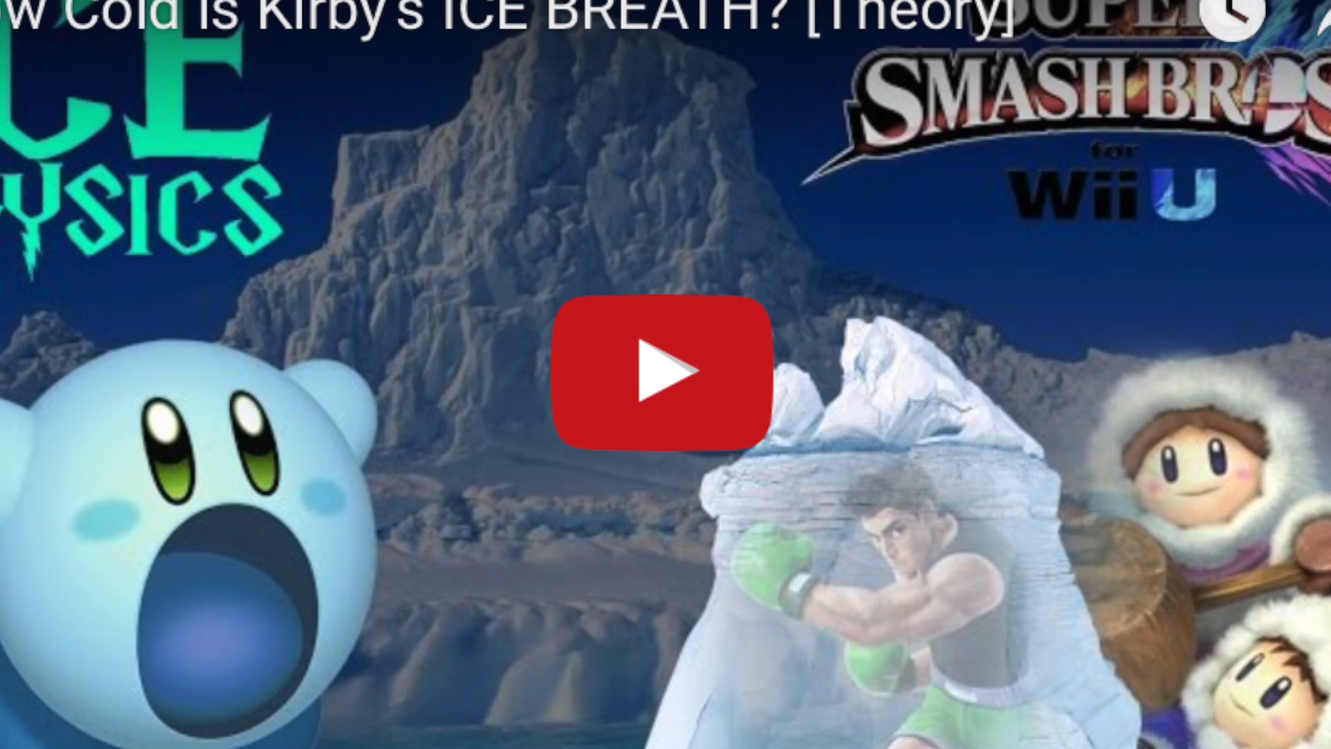
left_click(665, 376)
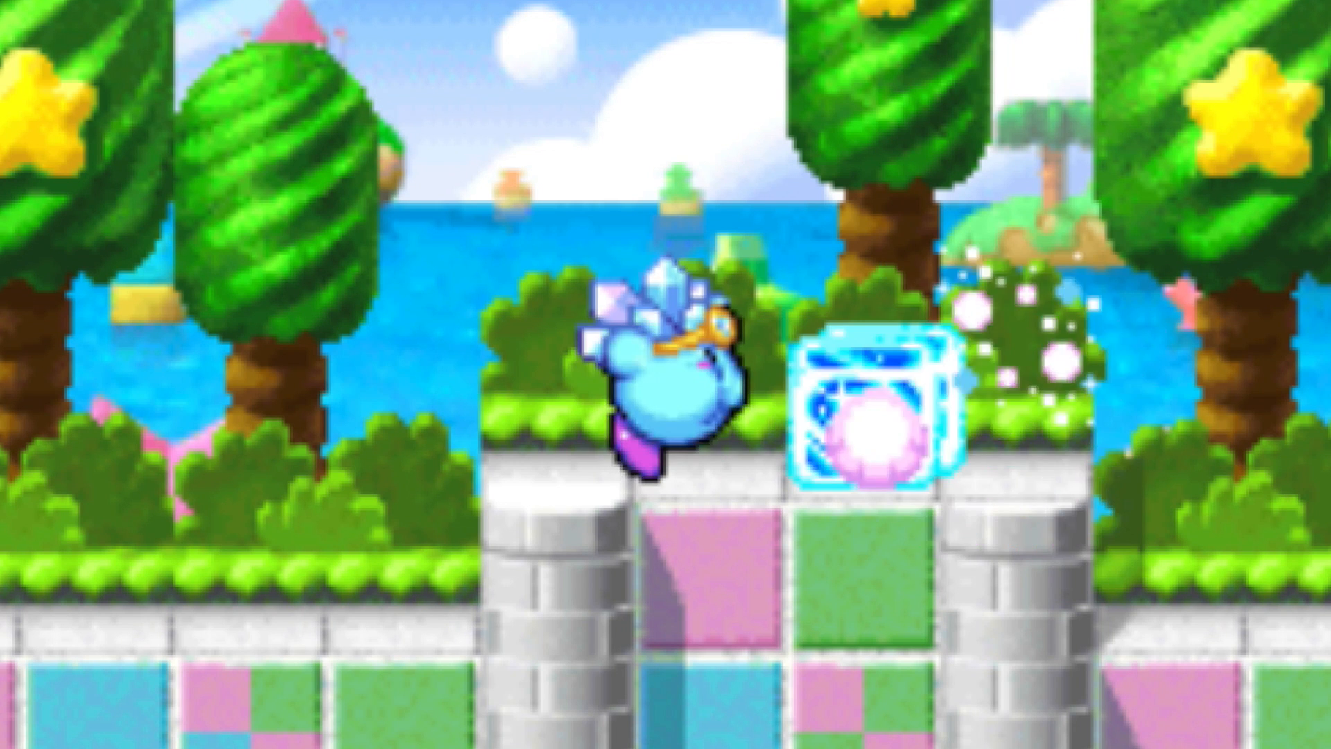